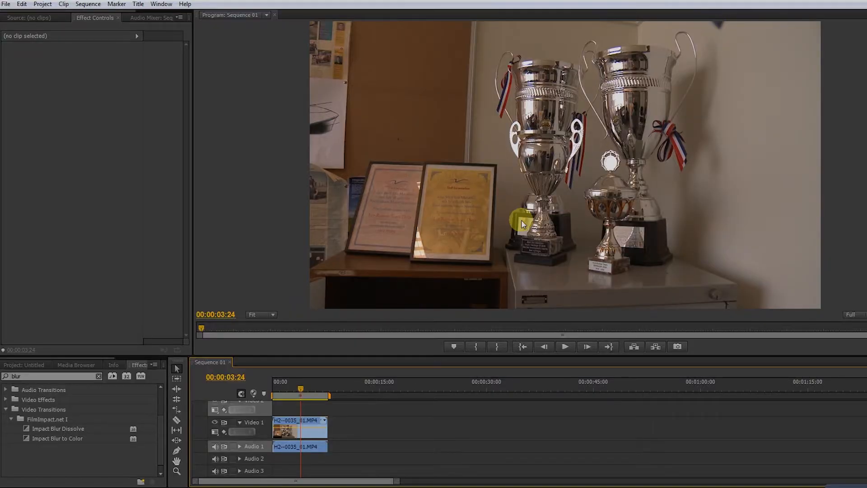
pyautogui.moveTo(569, 194)
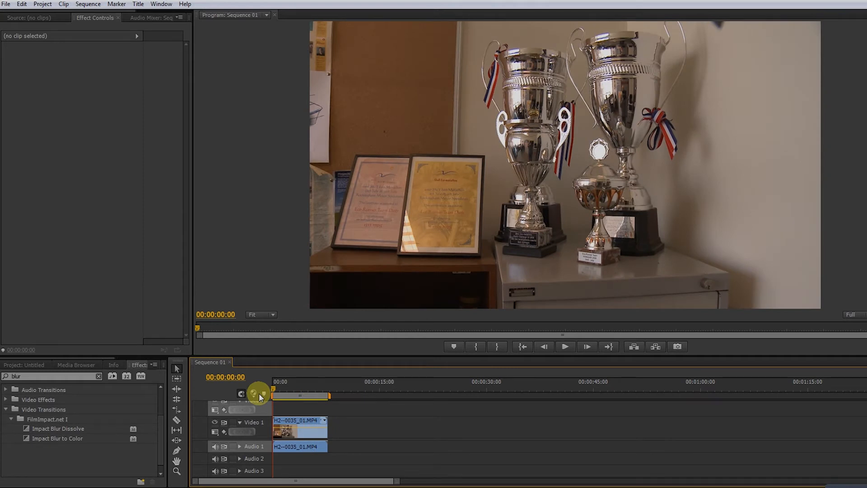
# Move the playhead to 00:00:00:00 in Sequence 01.
pyautogui.click(14, 365)
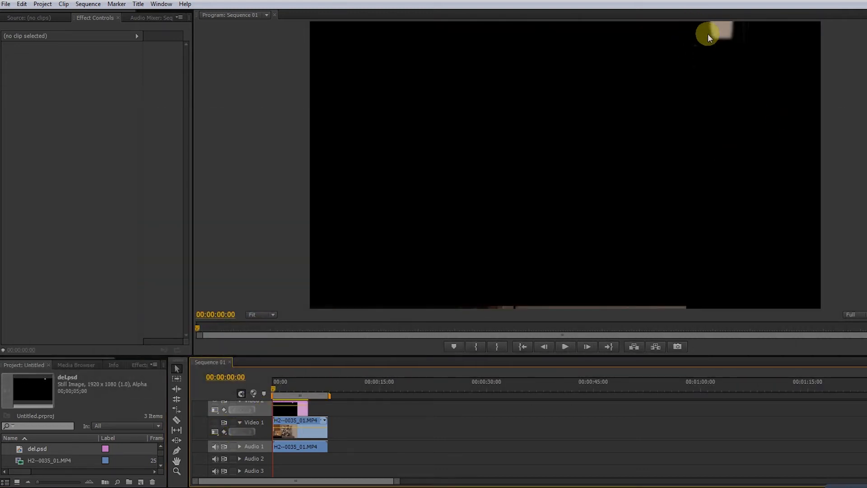
# Switch off track output for the del.psd track on Video 2.
pyautogui.click(214, 422)
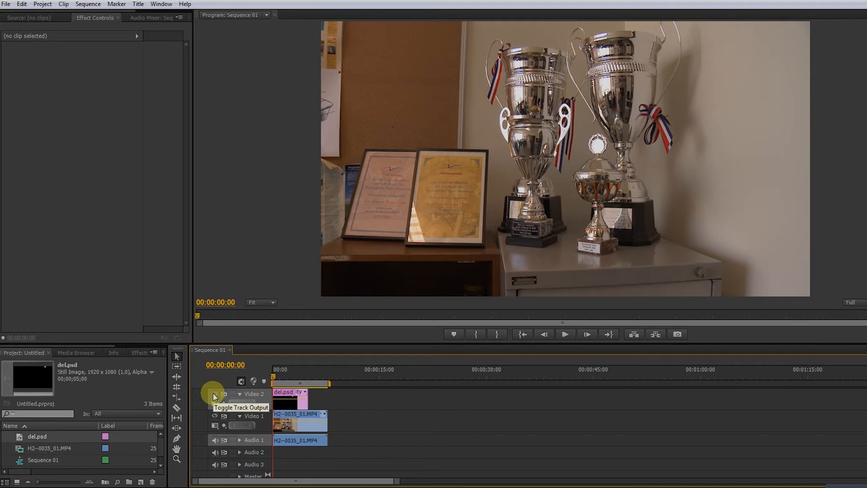
pyautogui.moveTo(293, 385)
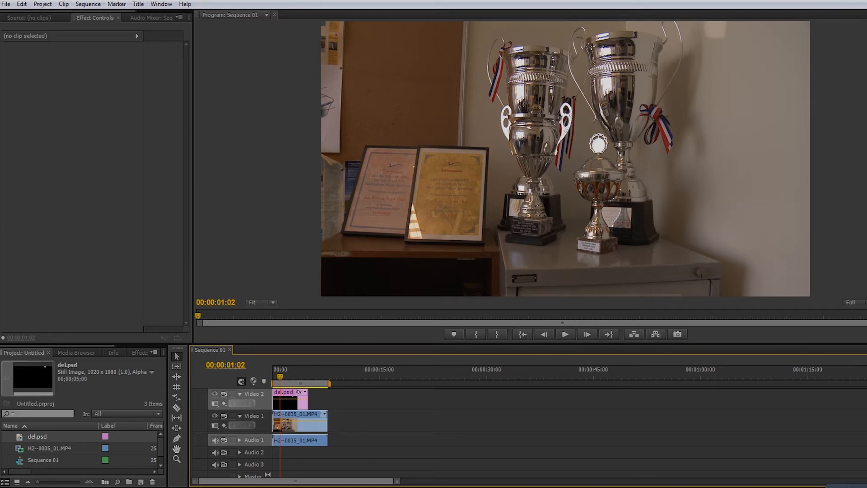
pyautogui.moveTo(716, 49)
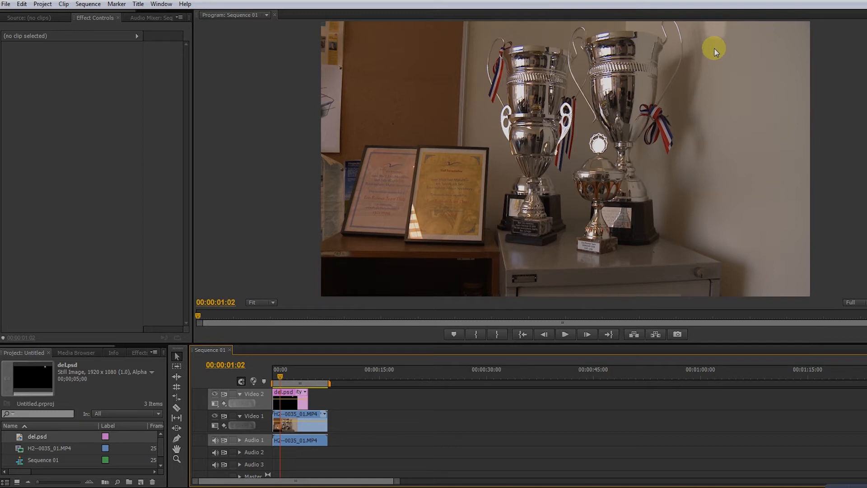
pyautogui.moveTo(372, 273)
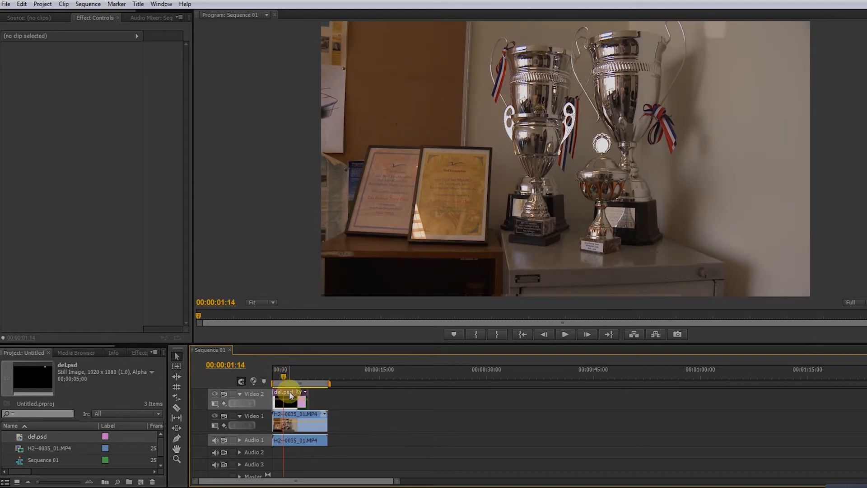
pyautogui.moveTo(291, 394)
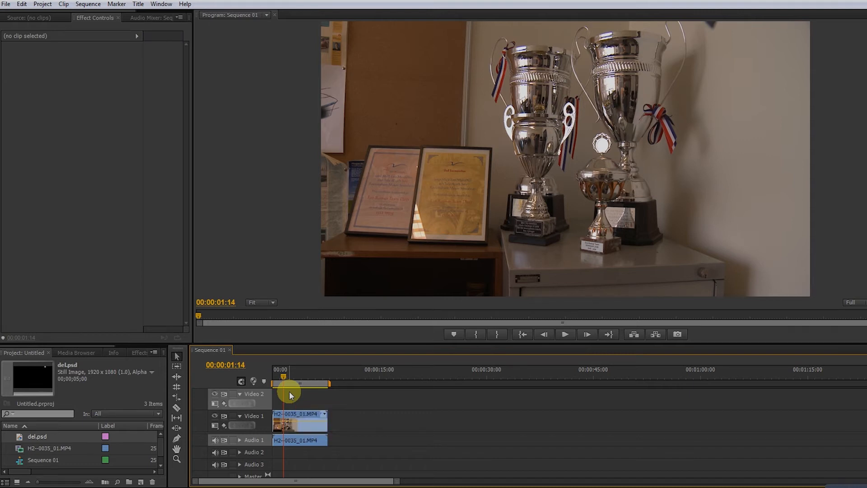
pyautogui.moveTo(291, 414)
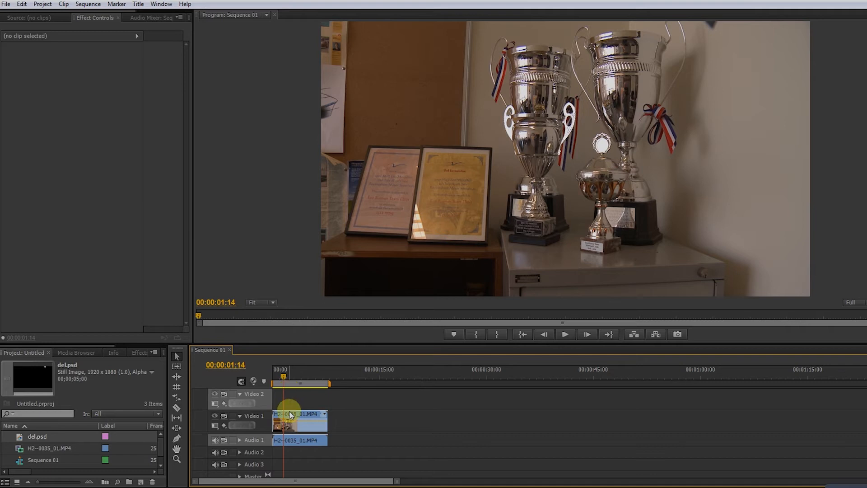
# Copy the trophy clip onto Video 2 and move the playhead partway into the clip.
pyautogui.rightClick(299, 421)
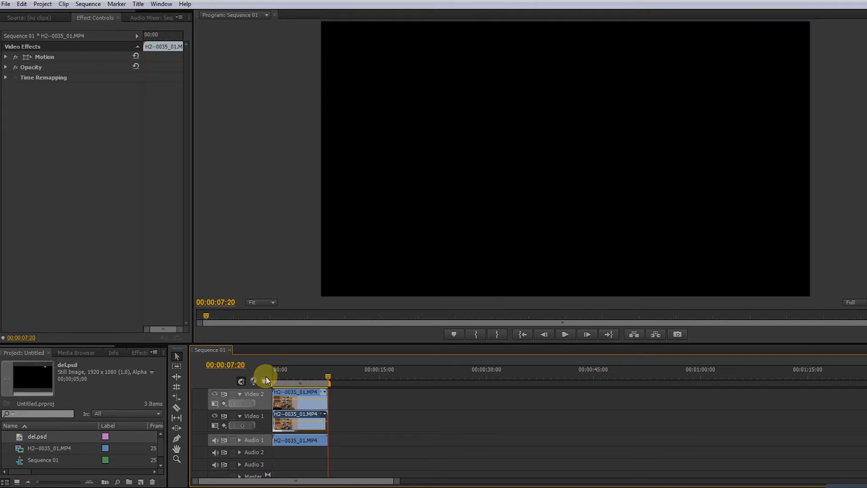
pyautogui.moveTo(314, 409)
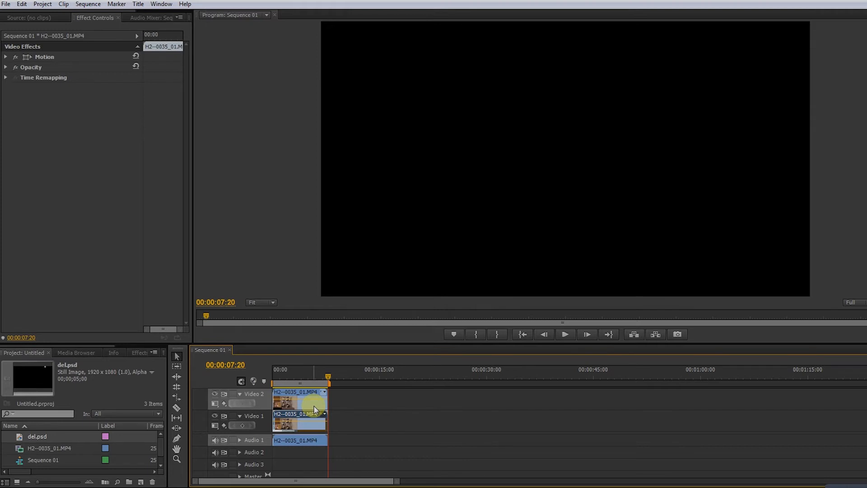
pyautogui.click(303, 383)
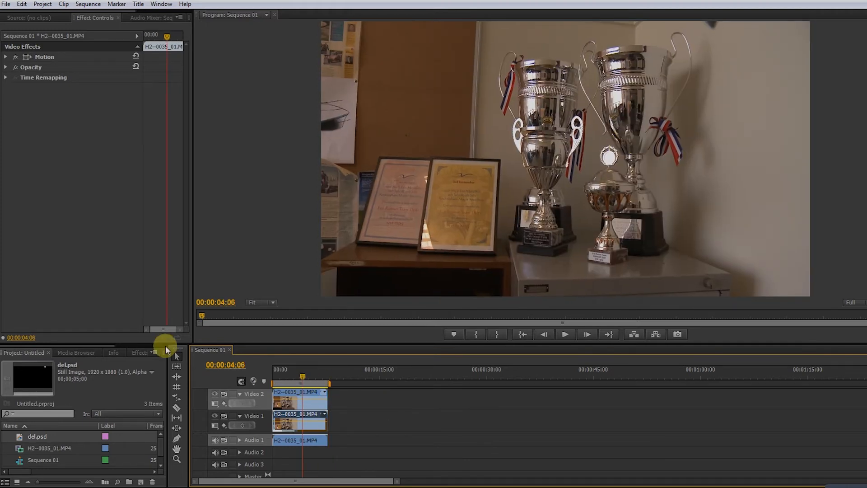
# Search the Effects panel for 'camer' and select Camera Blur for the top clip.
pyautogui.click(76, 353)
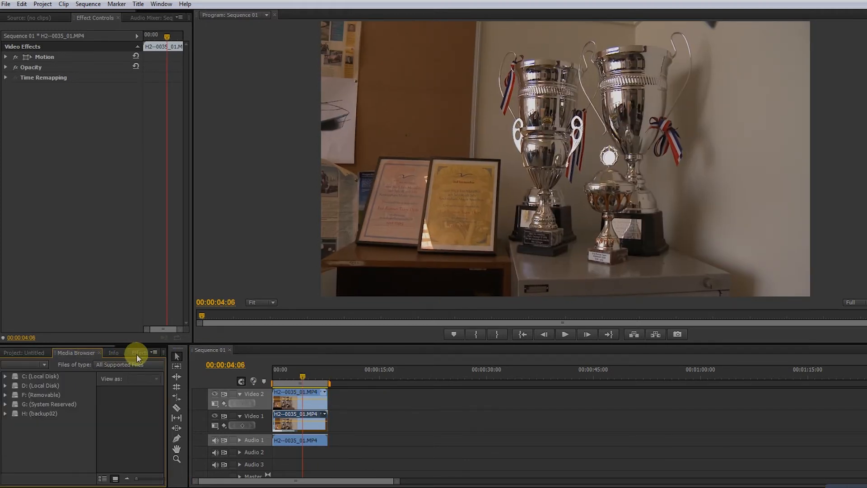
pyautogui.click(139, 353)
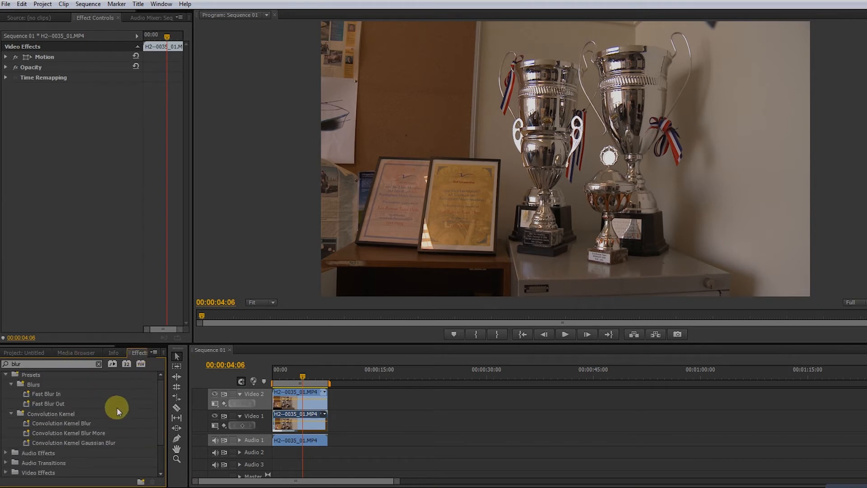
pyautogui.scroll(-3)
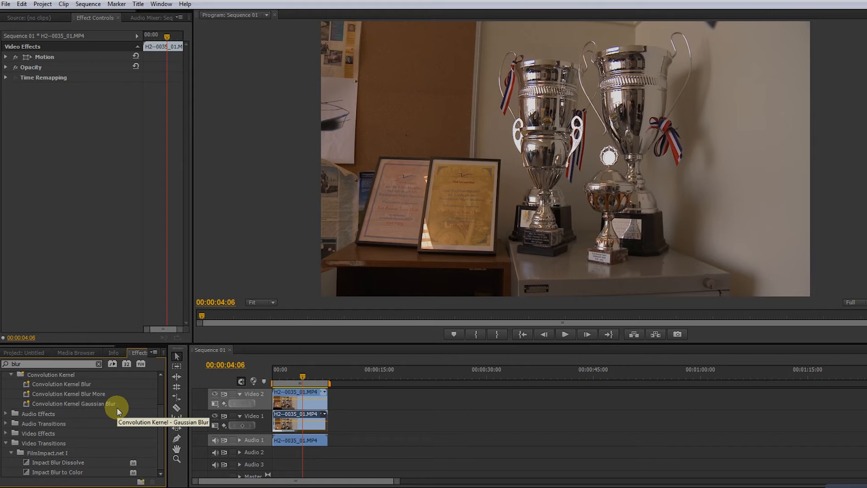
pyautogui.scroll(3)
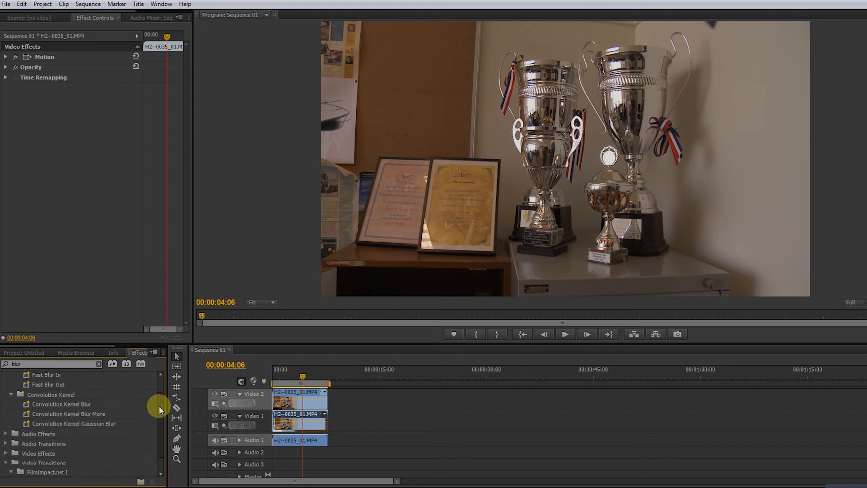
pyautogui.scroll(-3)
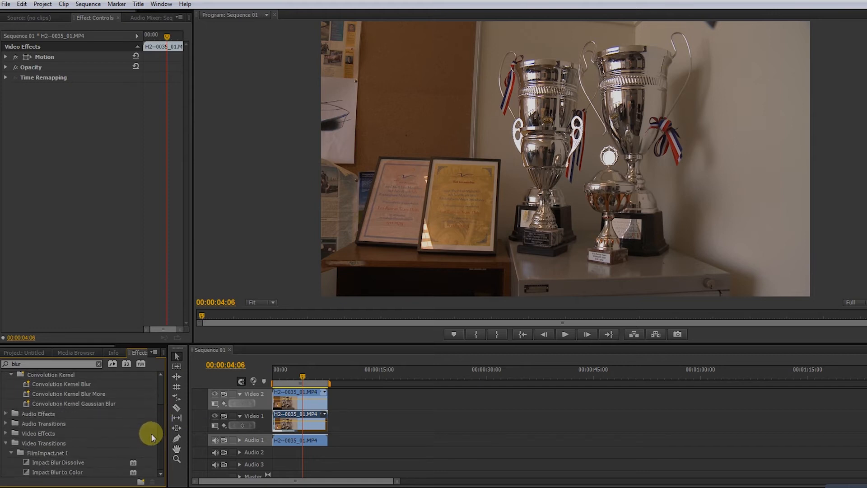
pyautogui.write('camer')
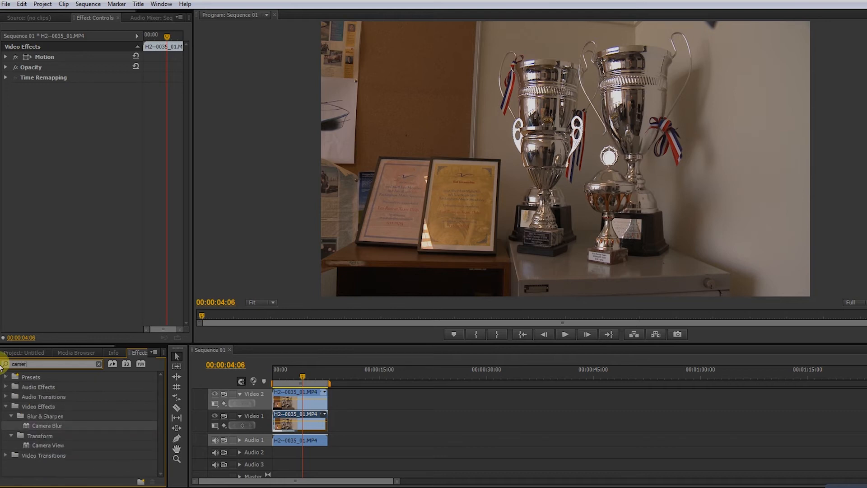
pyautogui.moveTo(101, 403)
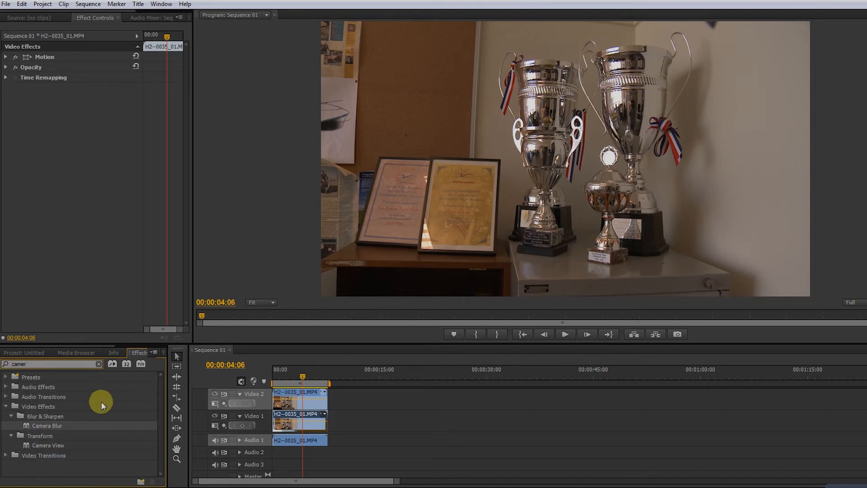
pyautogui.click(46, 426)
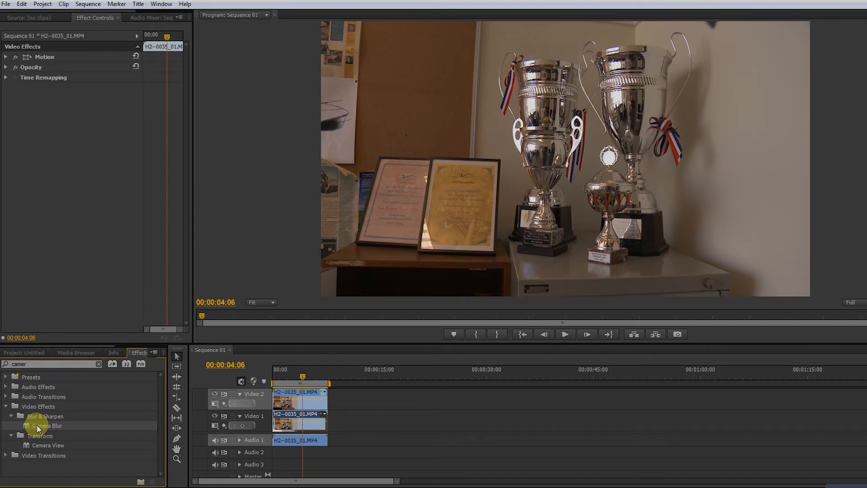
pyautogui.moveTo(460, 430)
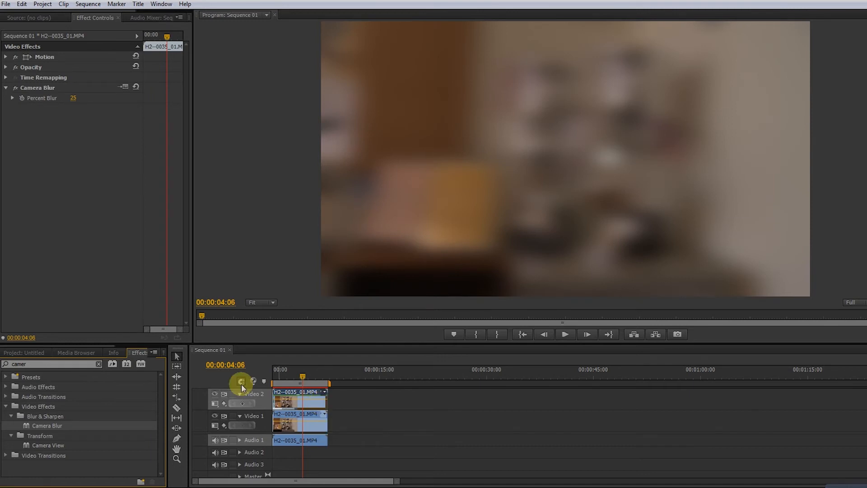
pyautogui.moveTo(214, 397)
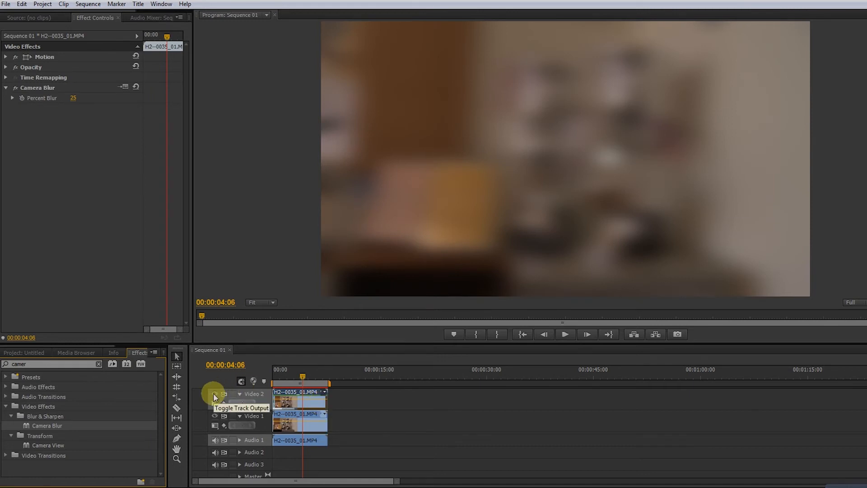
# Hide the blurred layer, add the Four-Point Garbage Matte found by searching 'four', and return to Effect Controls.
pyautogui.click(215, 393)
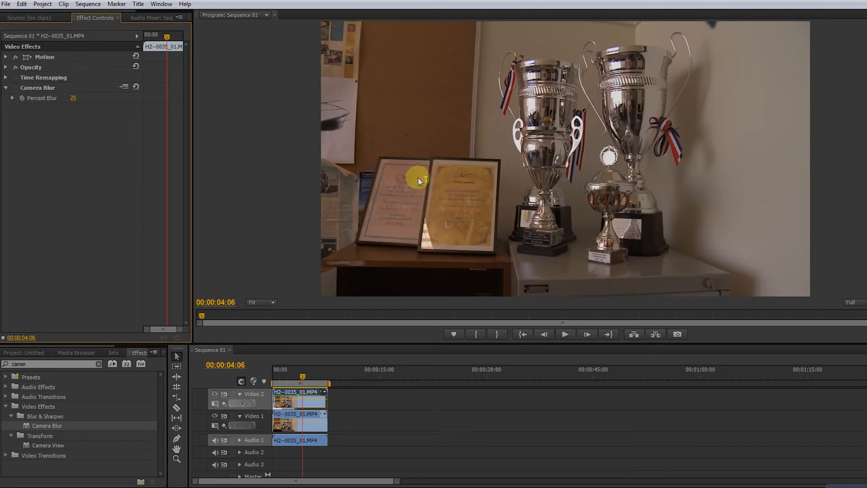
pyautogui.moveTo(700, 17)
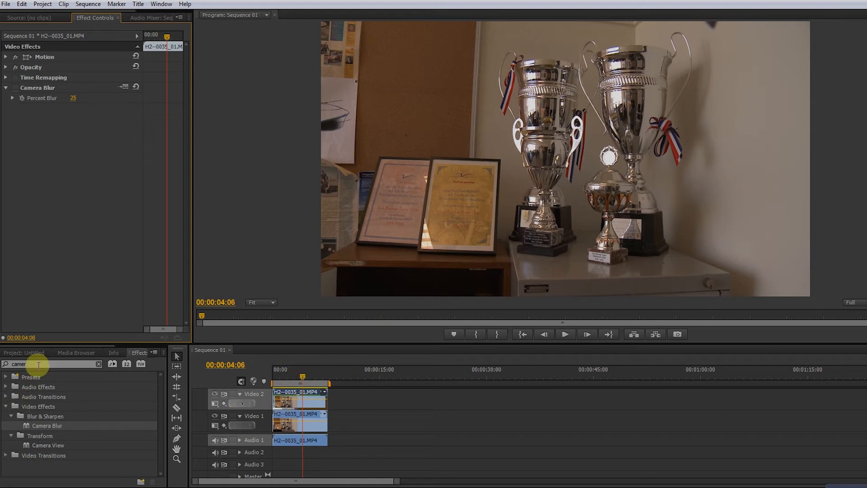
pyautogui.click(99, 364)
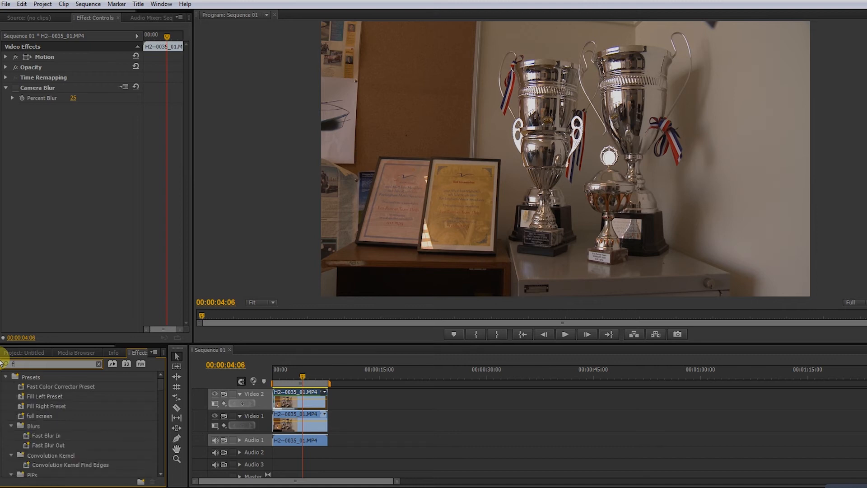
pyautogui.write('four')
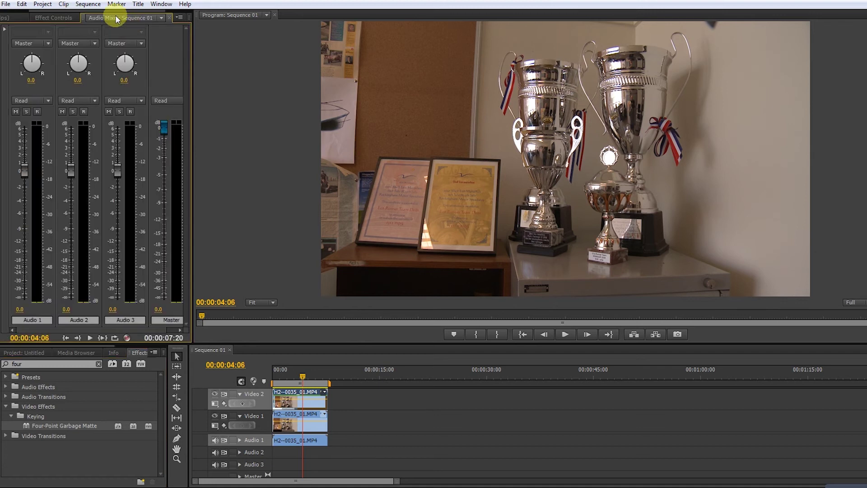
pyautogui.click(53, 18)
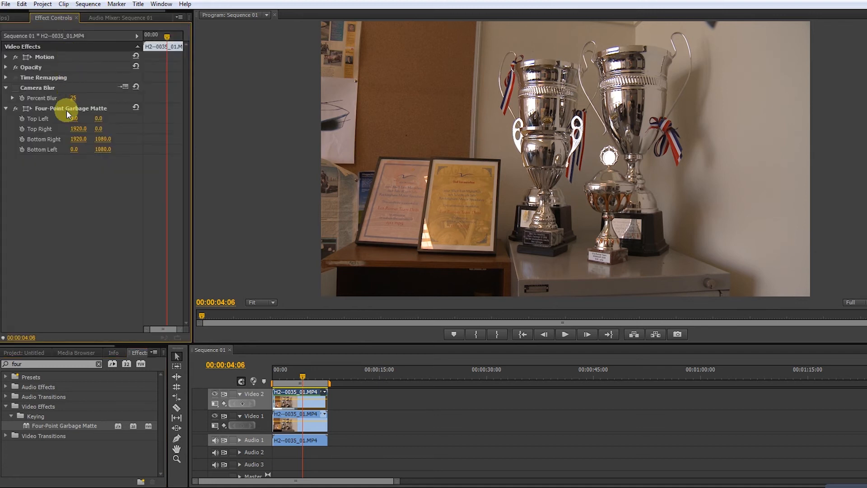
# Select Four-Point Garbage Matte in Effect Controls to show its corner handles.
pyautogui.click(71, 108)
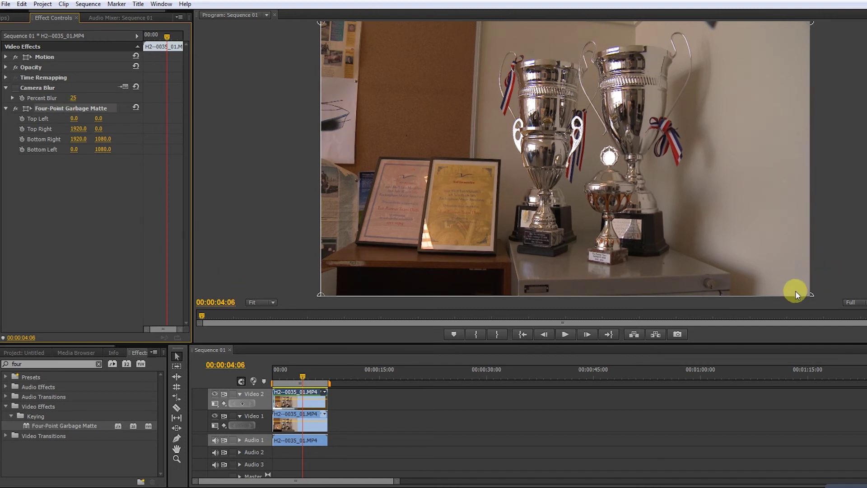
pyautogui.moveTo(322, 25)
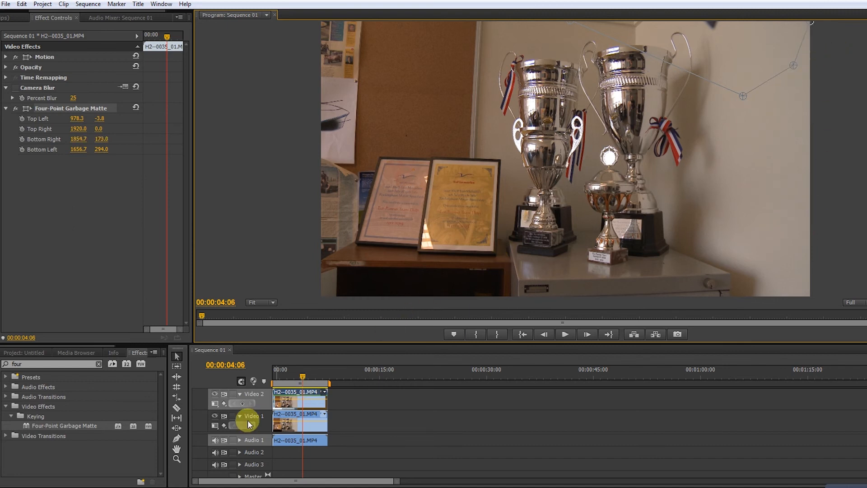
pyautogui.moveTo(214, 418)
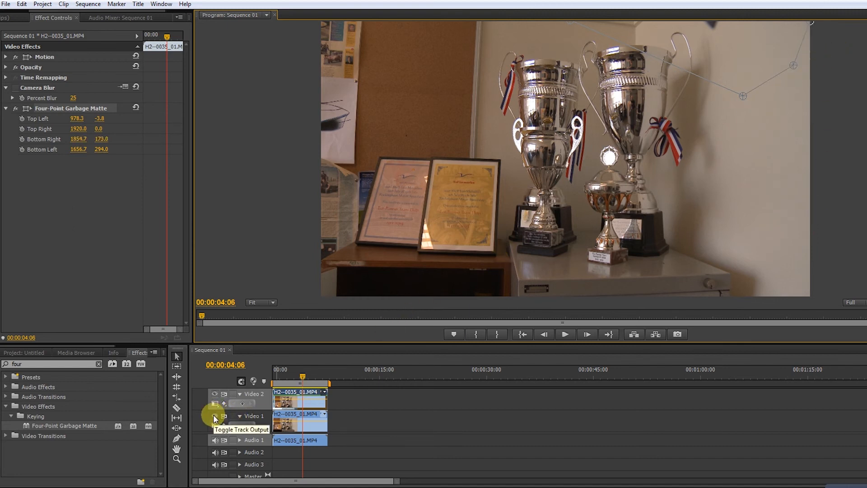
# Turn off Video 1 output to preview only the top-right matte patch.
pyautogui.click(215, 418)
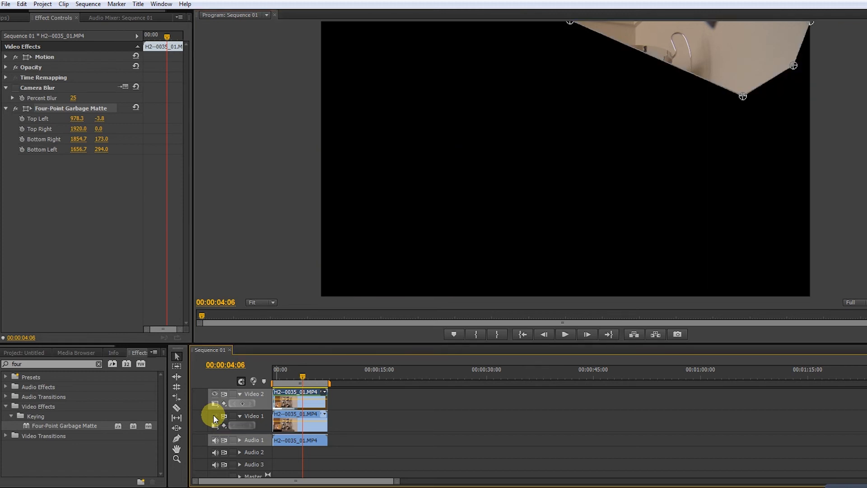
pyautogui.moveTo(651, 171)
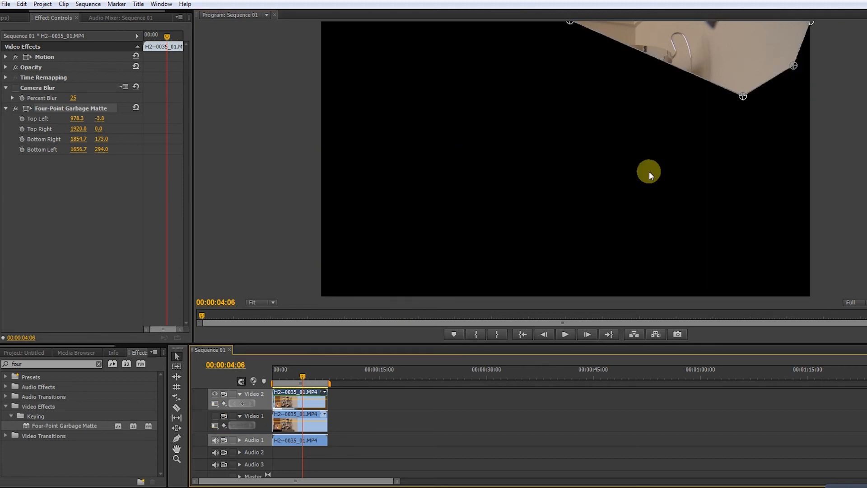
pyautogui.moveTo(635, 47)
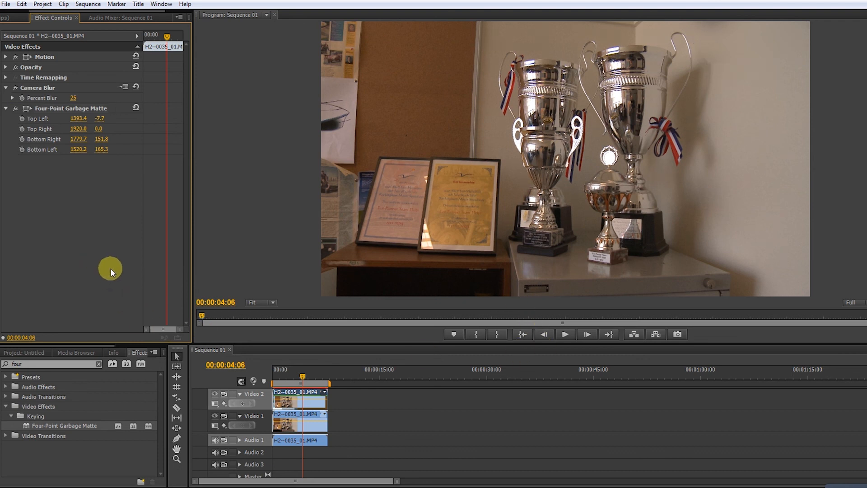
pyautogui.moveTo(208, 349)
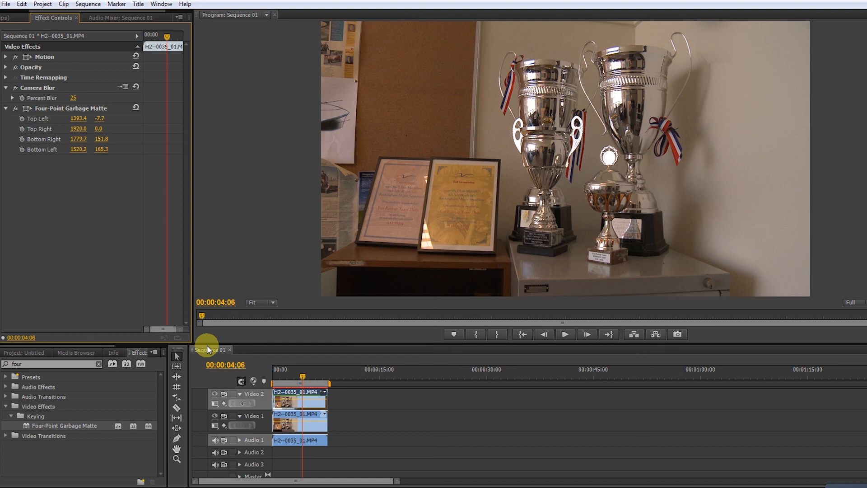
pyautogui.moveTo(382, 256)
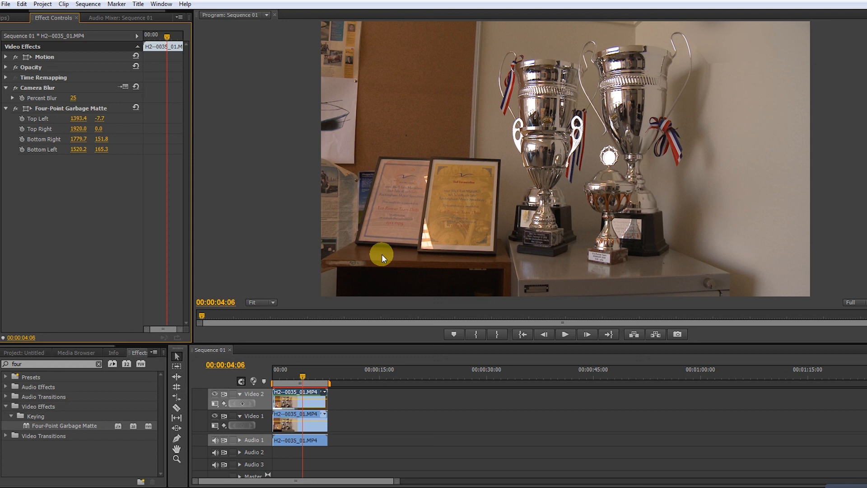